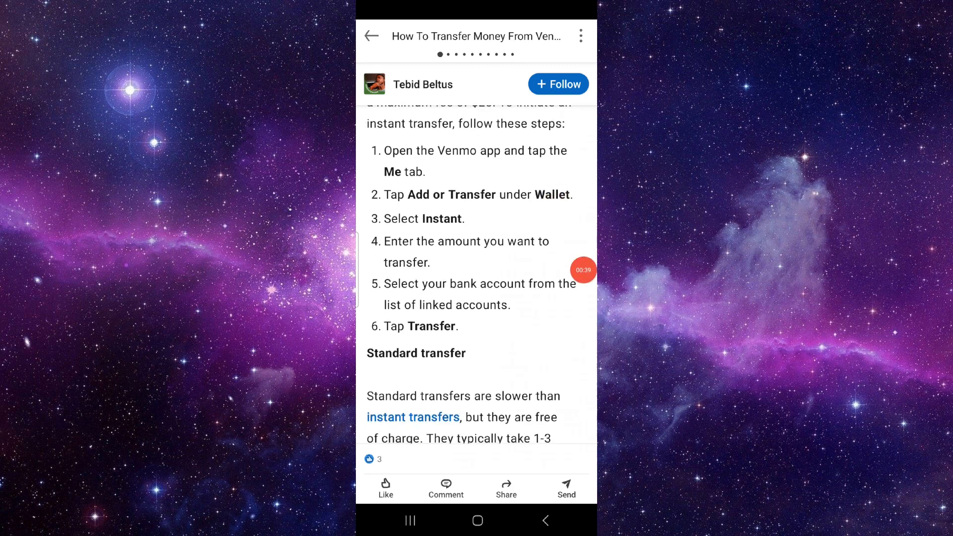
Leave the Venmo instant transfer article and return to the phone's home screen
scroll(down, 3)
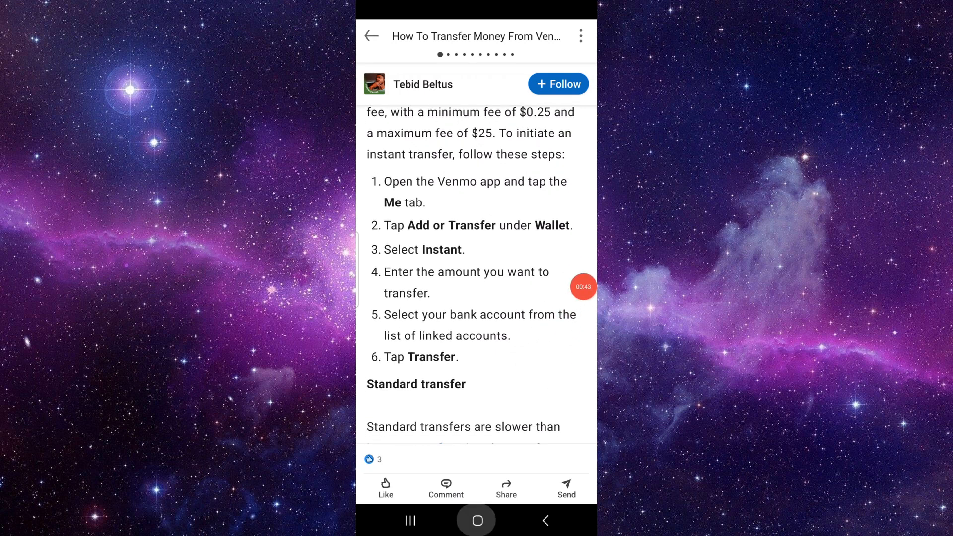
click(476, 519)
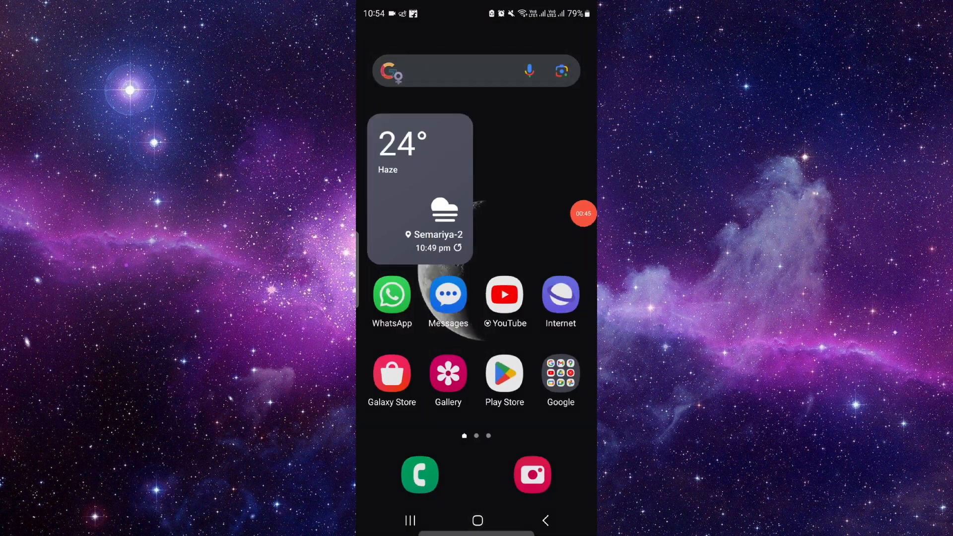